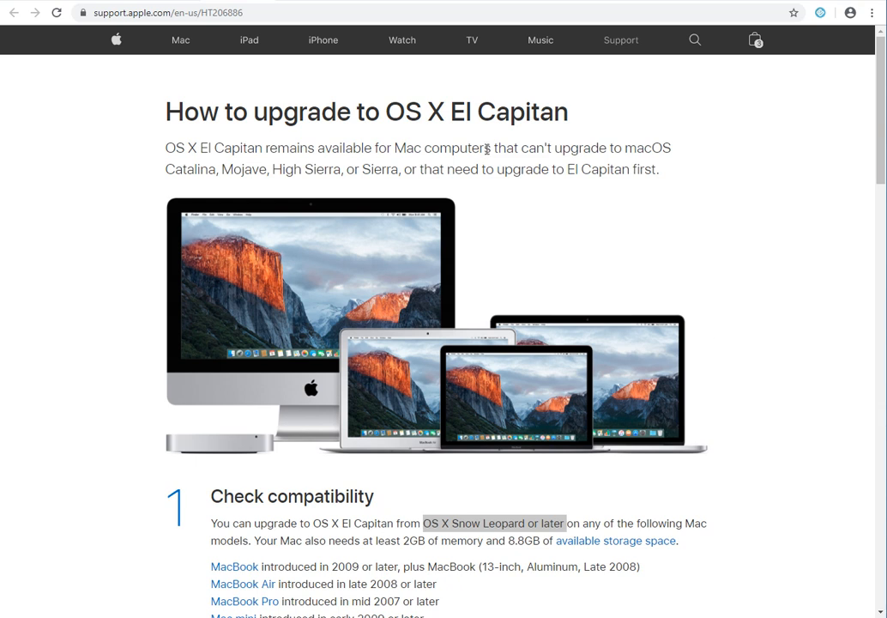
mouse_move(363, 134)
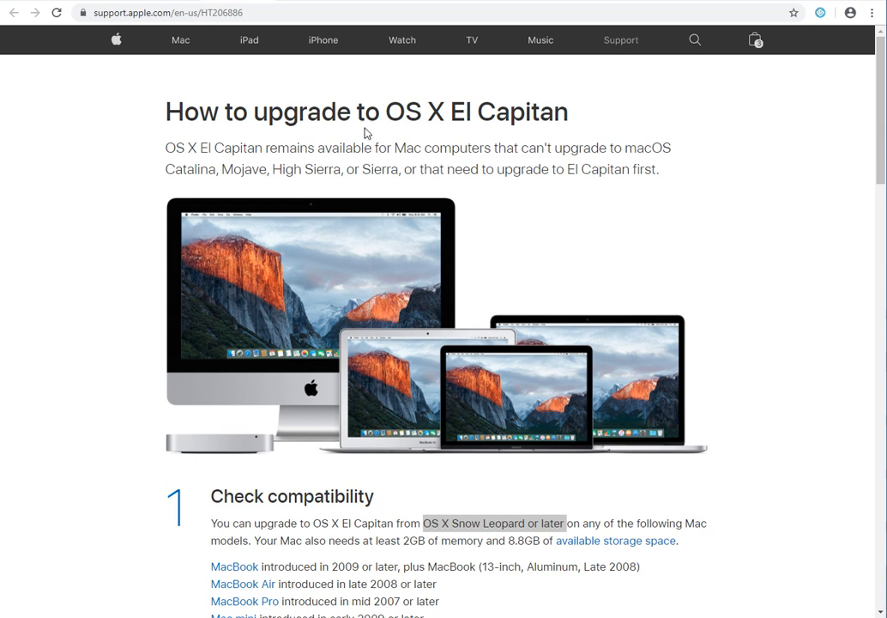
mouse_move(455, 135)
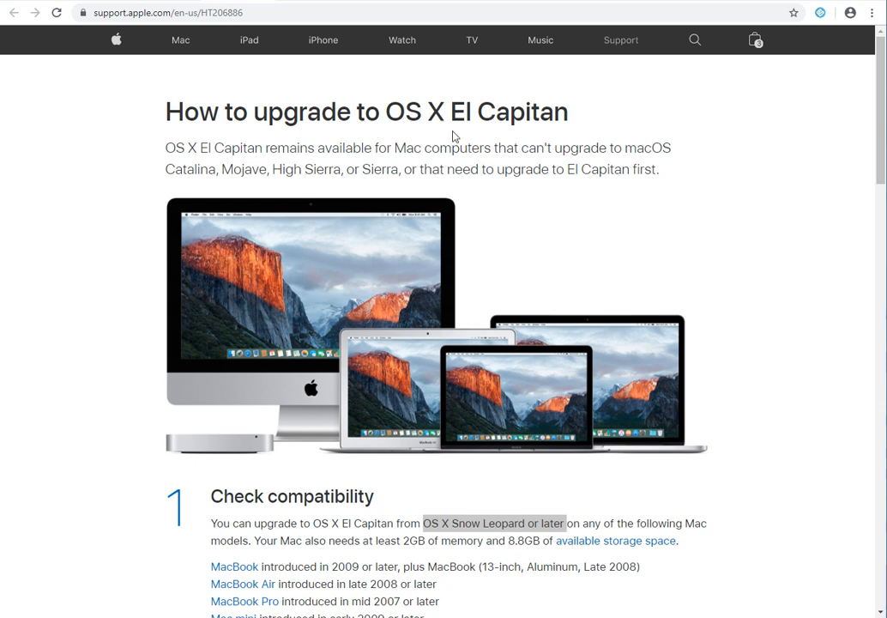
mouse_move(484, 151)
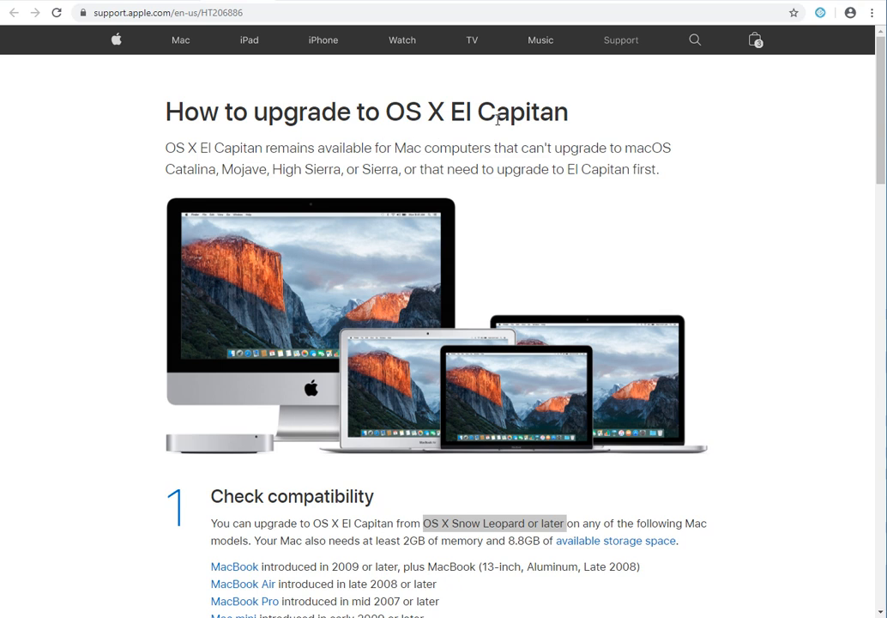
mouse_move(302, 164)
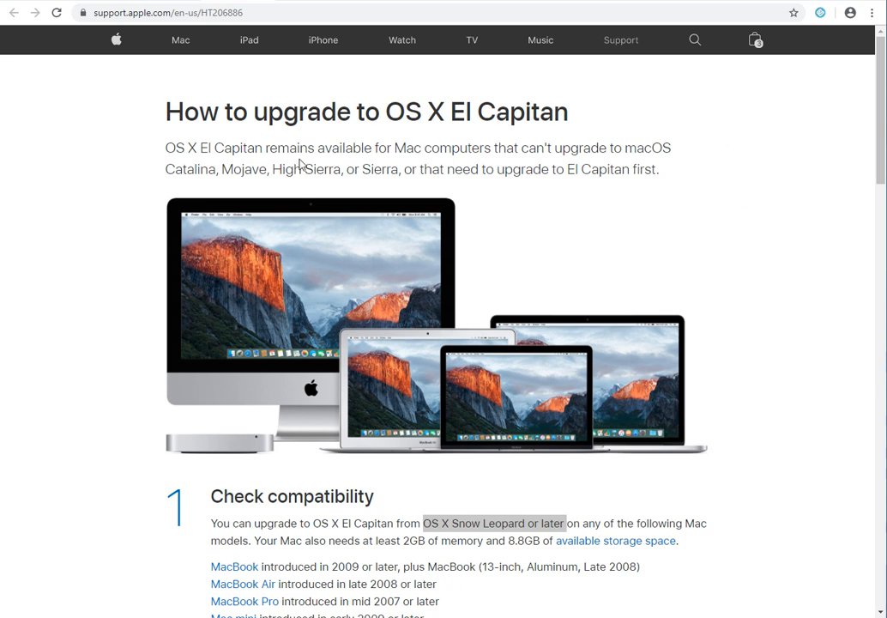
mouse_move(566, 189)
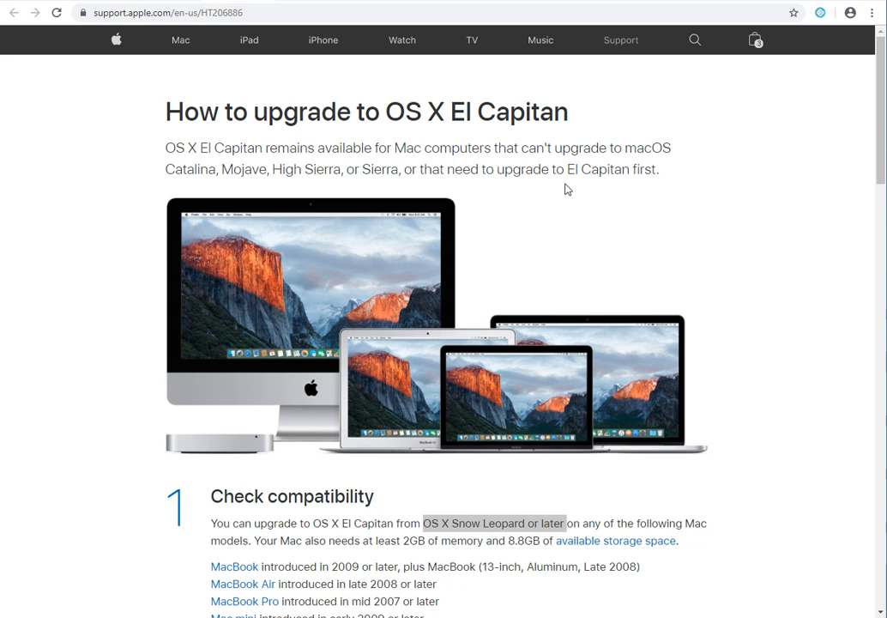
mouse_move(683, 199)
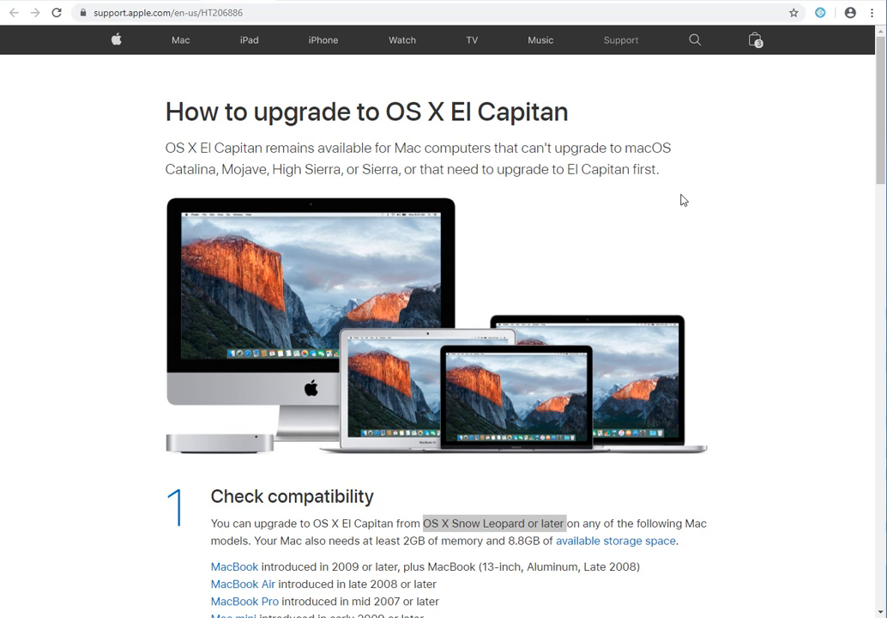
mouse_move(478, 141)
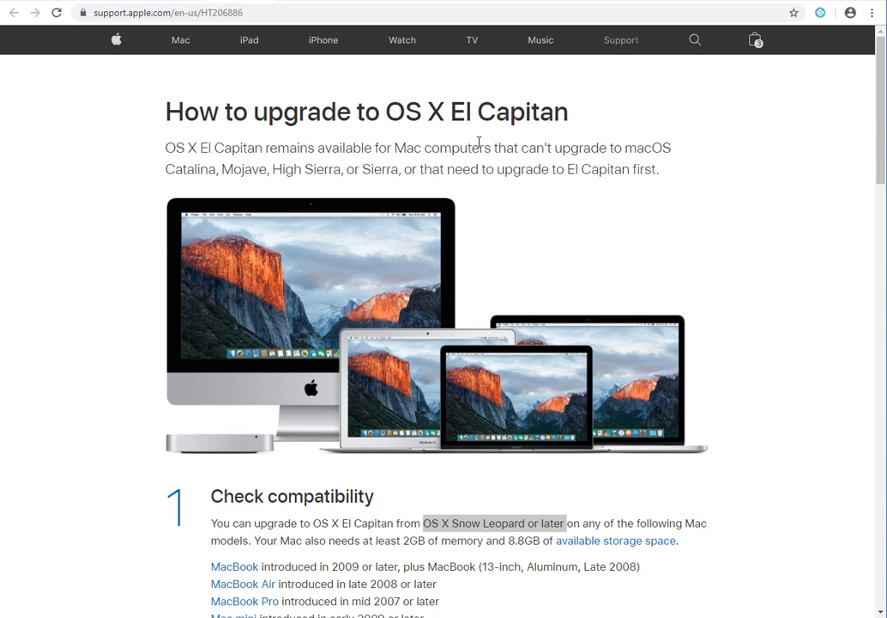
mouse_move(401, 328)
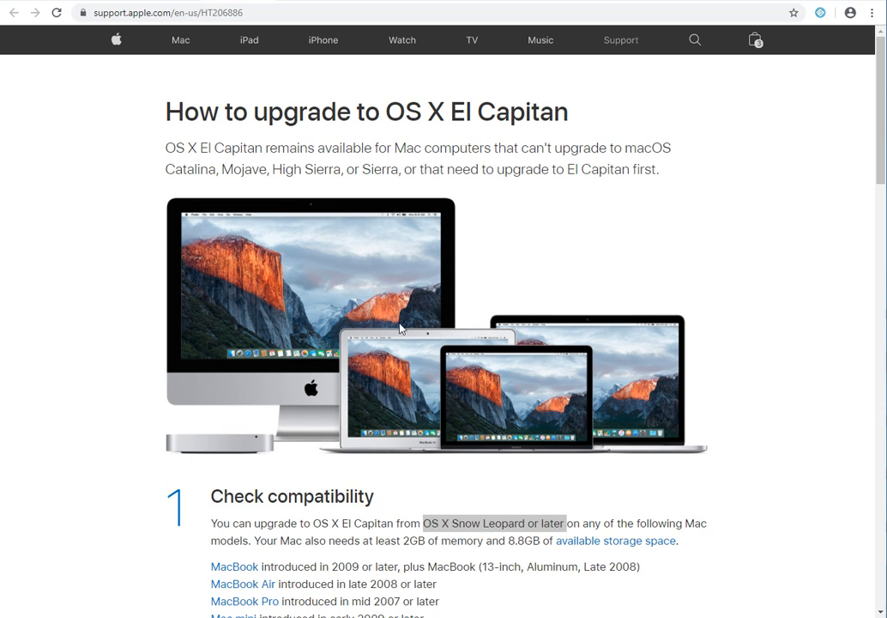
mouse_move(395, 113)
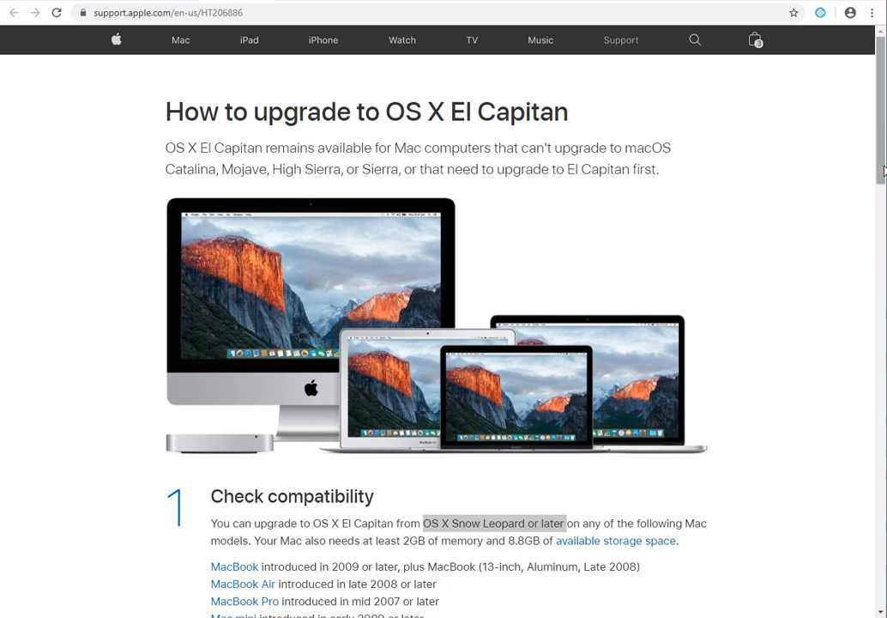
Step: Scroll the El Capitan upgrade article past compatibility and backup to step 4, Download OS X El Capitan
scroll(down, 3)
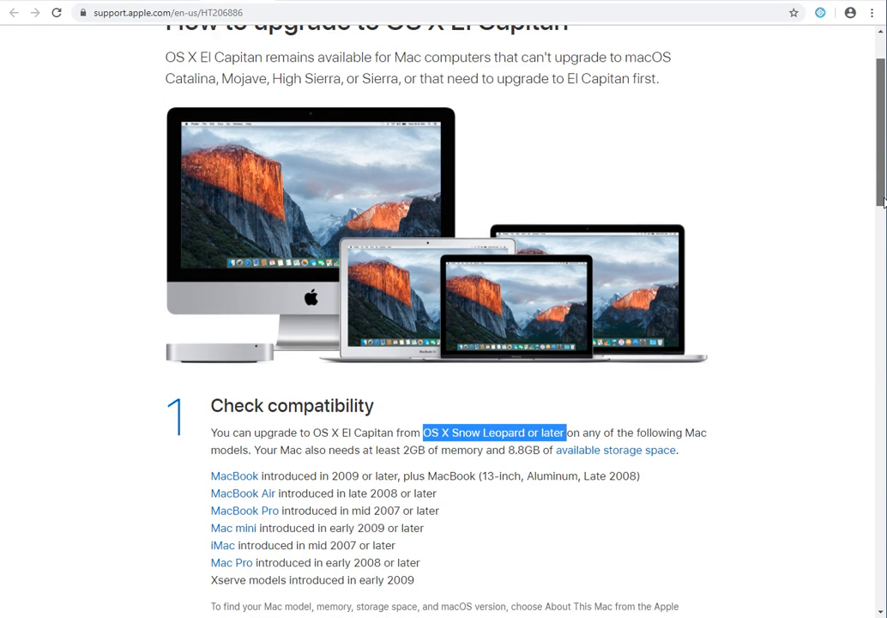
scroll(down, 3)
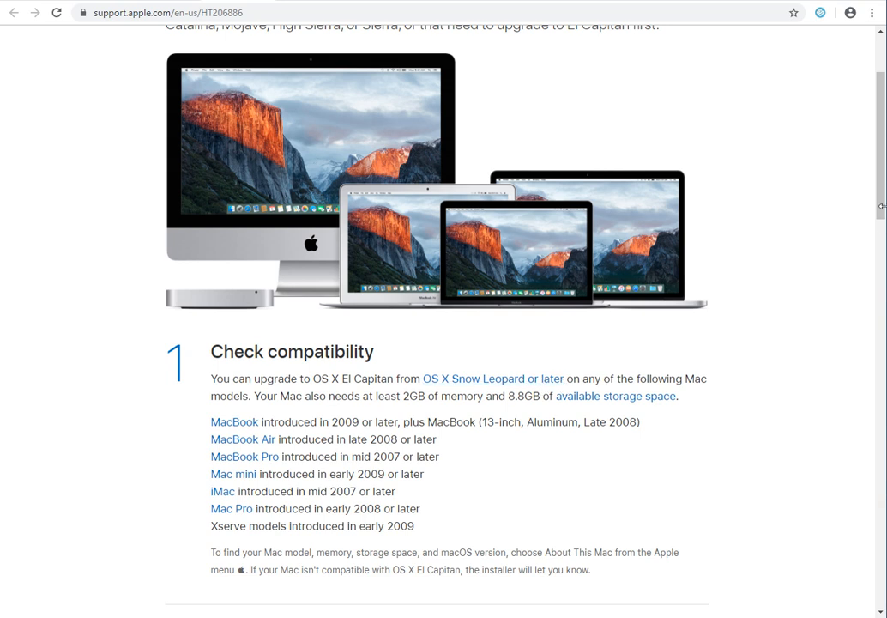
scroll(down, 3)
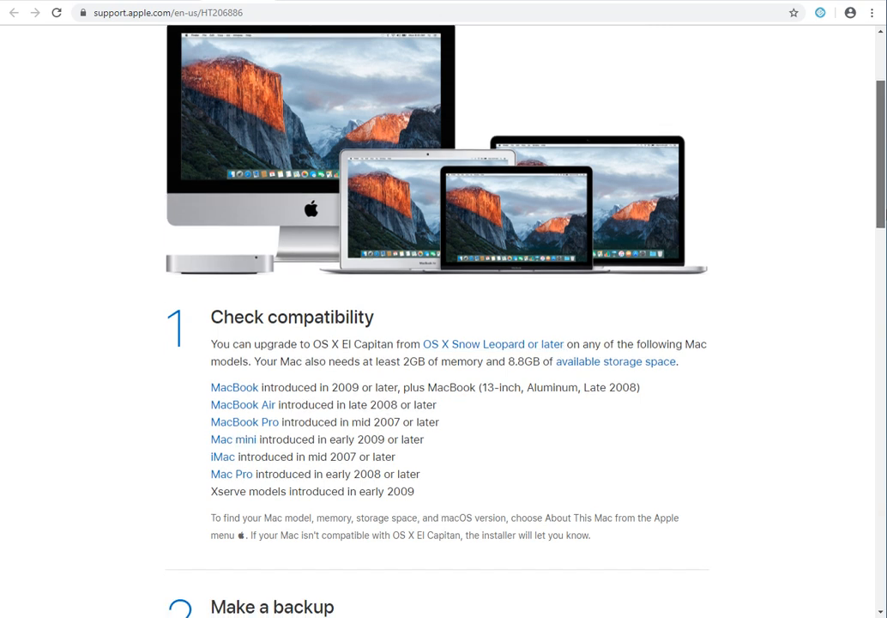
scroll(down, 3)
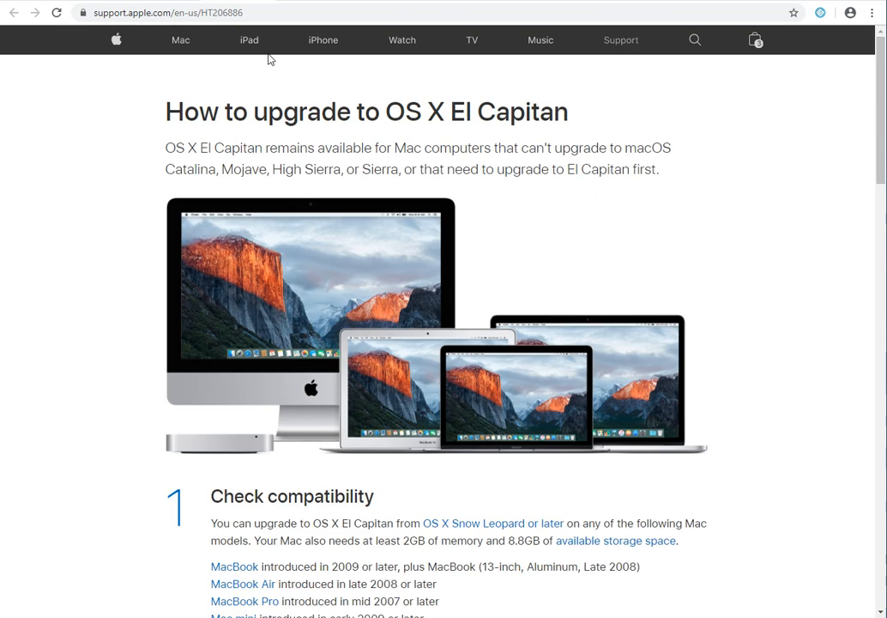
mouse_move(868, 126)
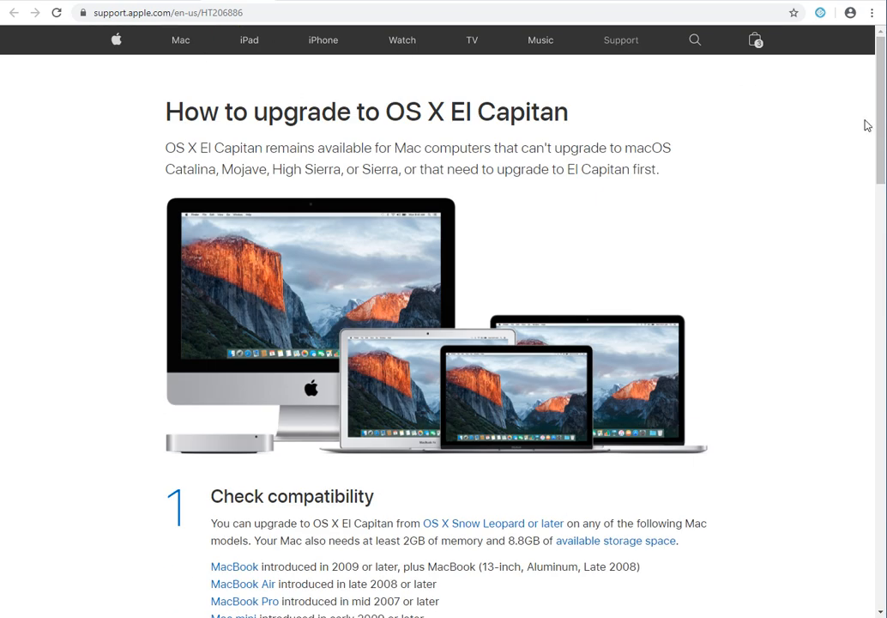
scroll(down, 3)
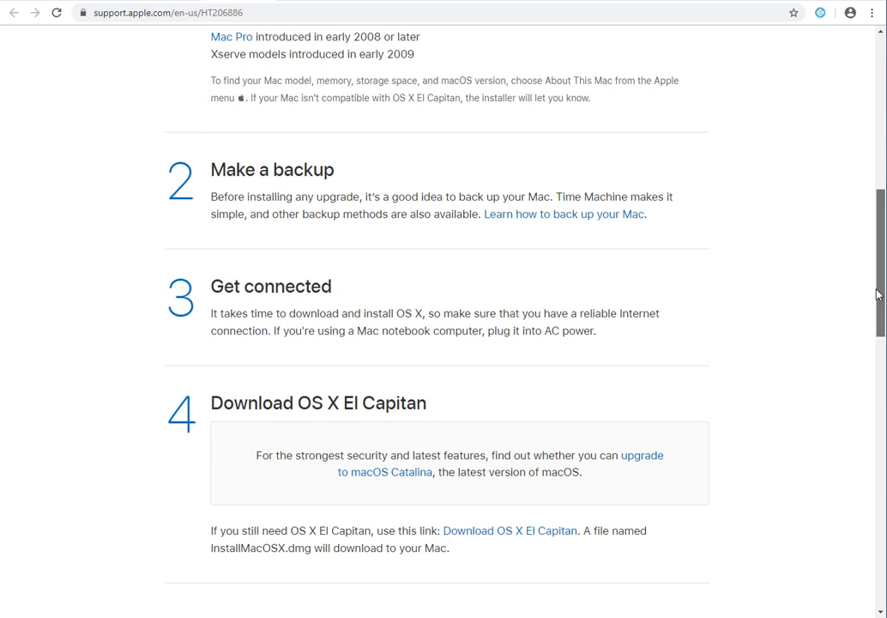
Step: Start the InstallMacOSX.dmg download from the 'Download OS X El Capitan' link in step 4
scroll(down, 3)
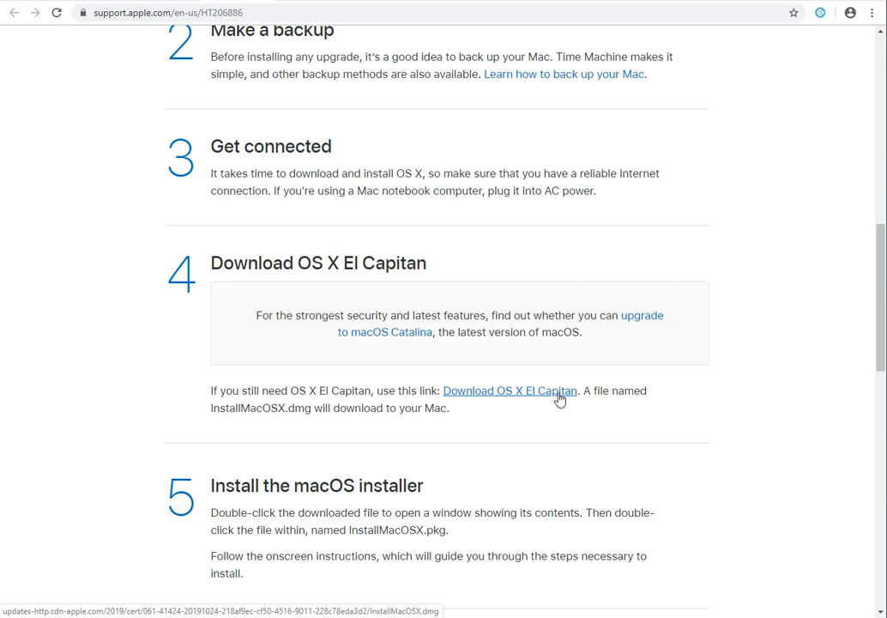
mouse_move(552, 386)
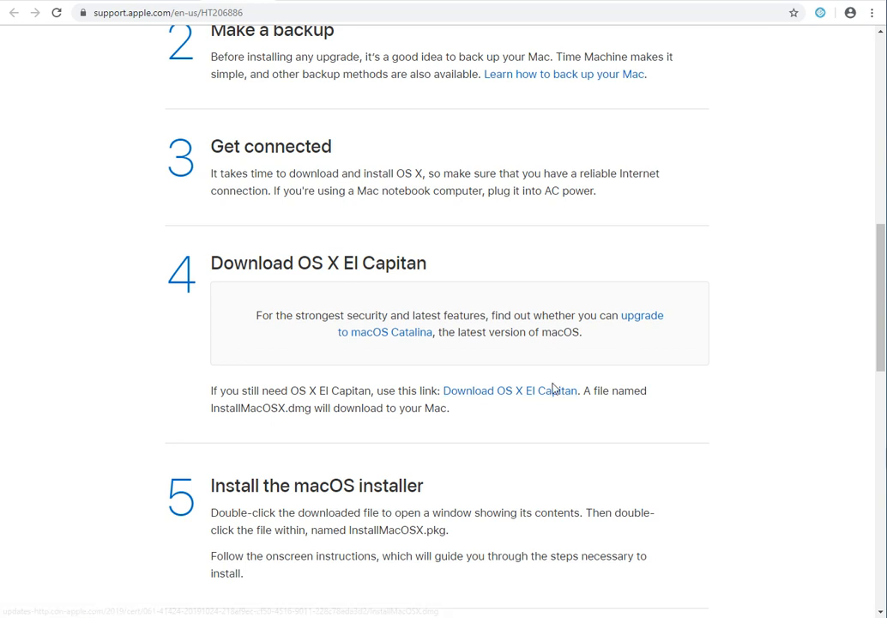
click(508, 391)
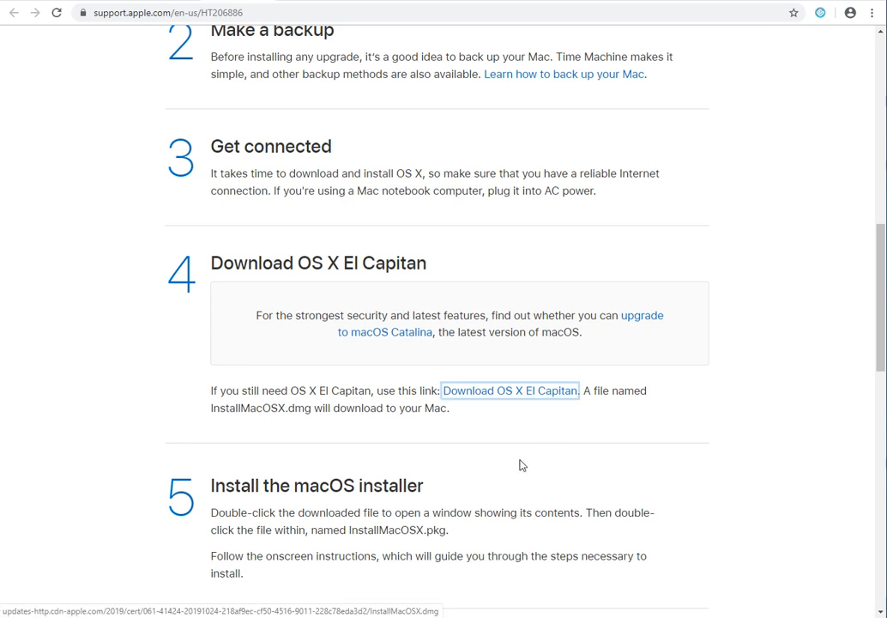
click(511, 391)
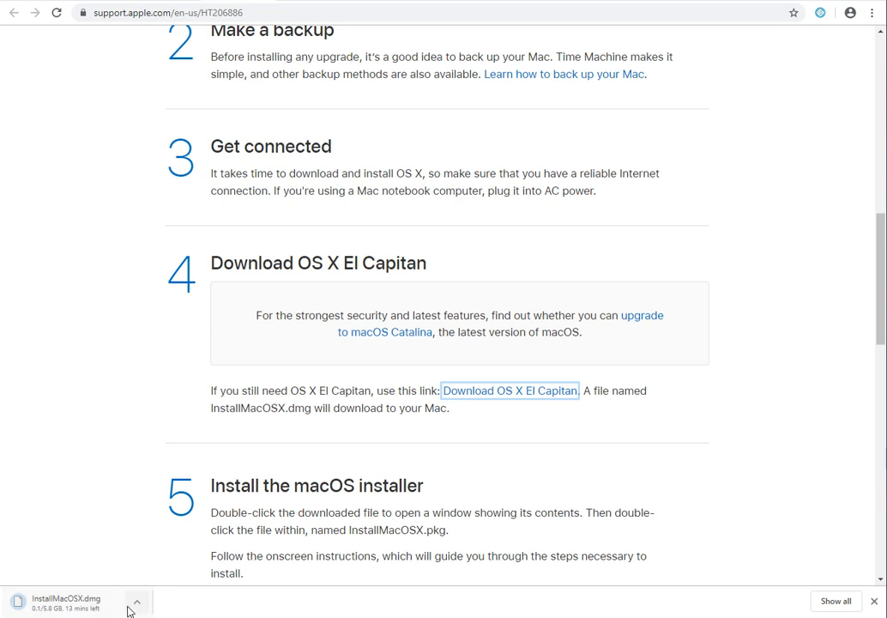
Step: Cancel the InstallMacOSX.dmg download in Chrome's download bar and return to the article's top
click(137, 600)
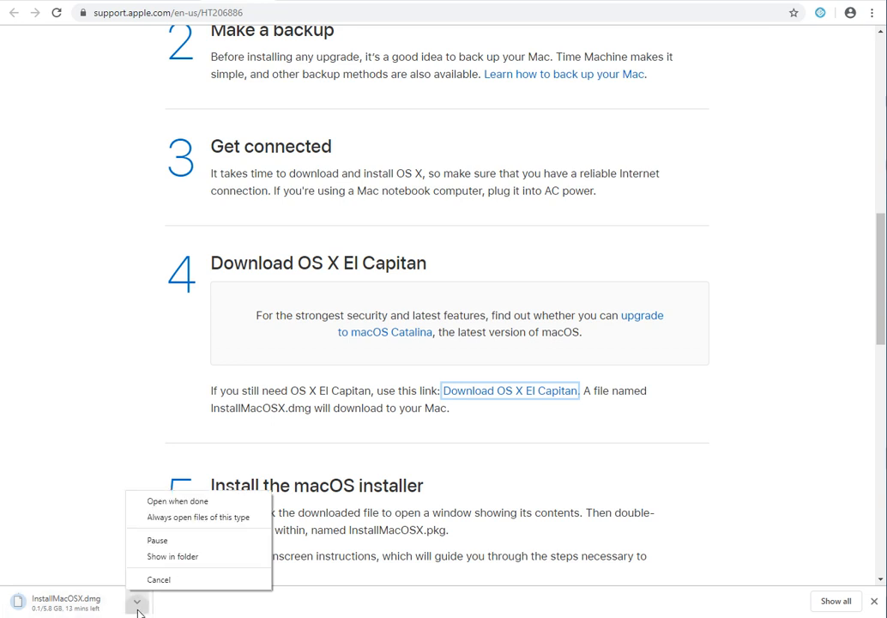
mouse_move(158, 580)
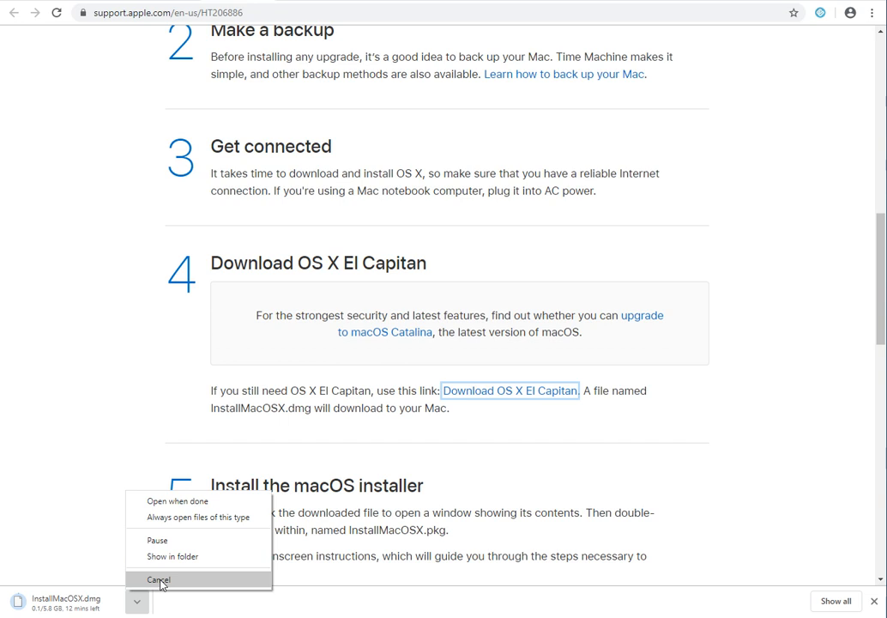
click(158, 580)
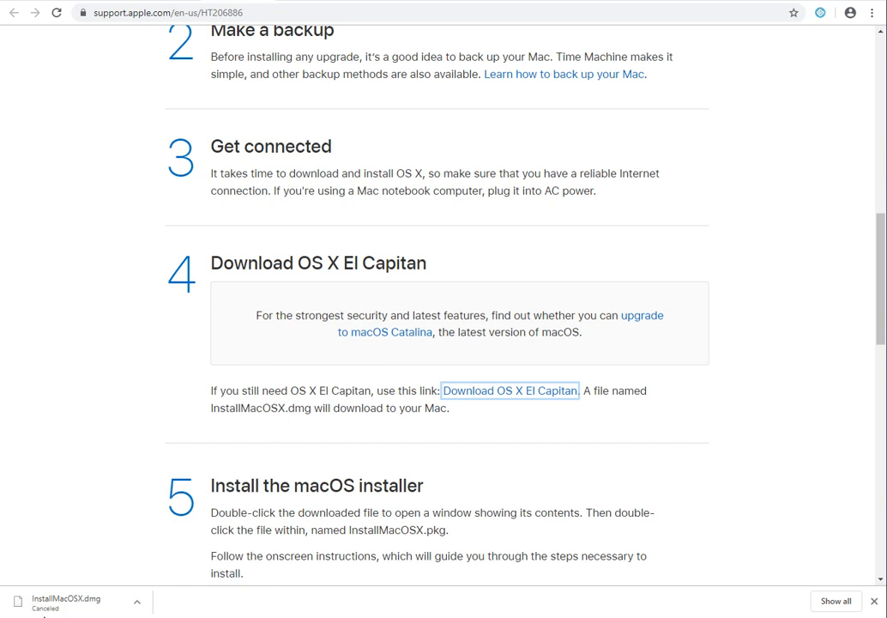
mouse_move(408, 196)
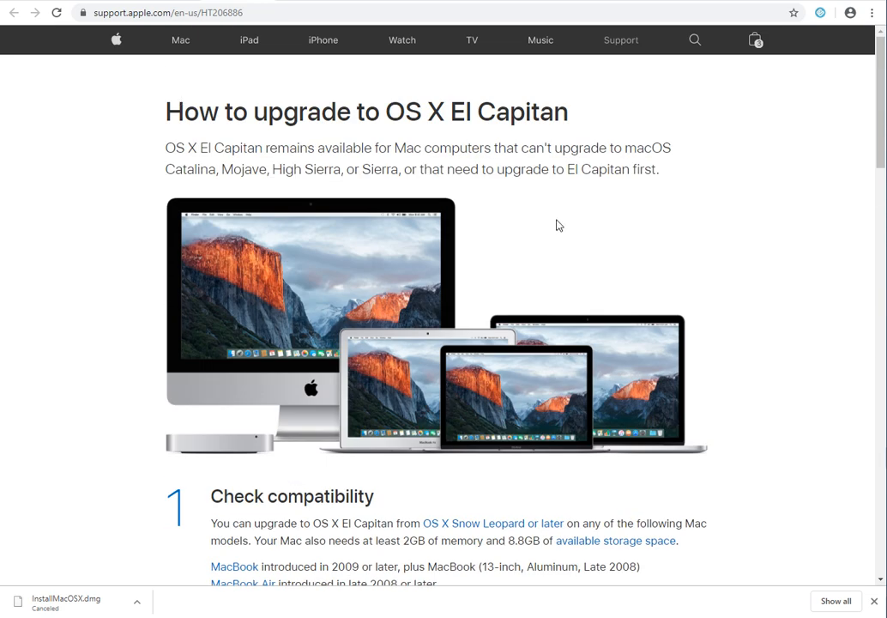
mouse_move(576, 226)
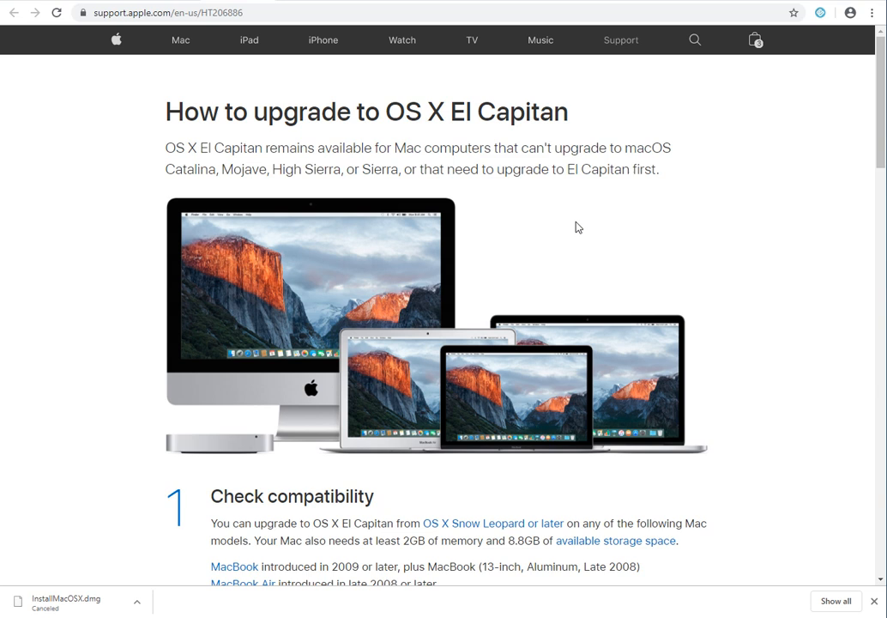
scroll(down, 3)
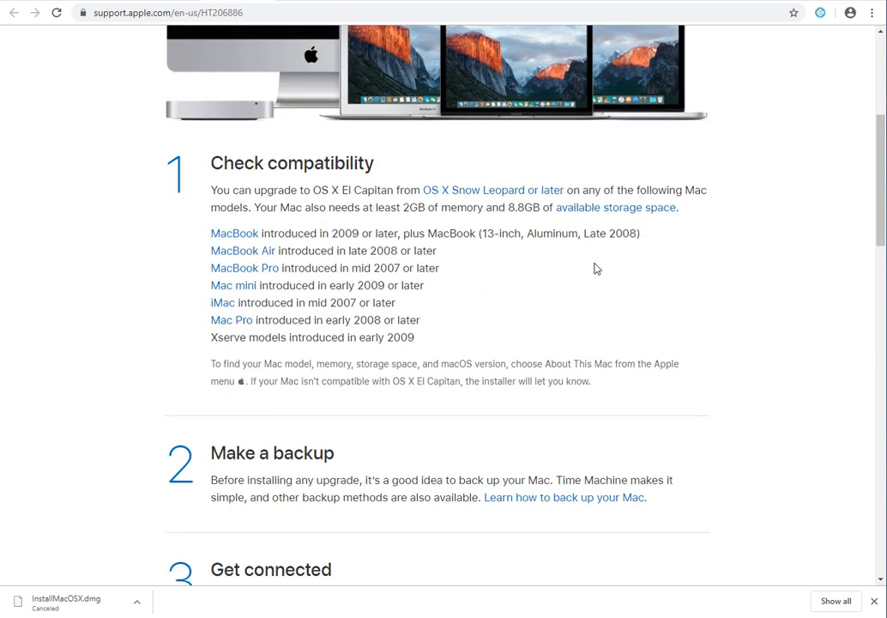
scroll(down, 3)
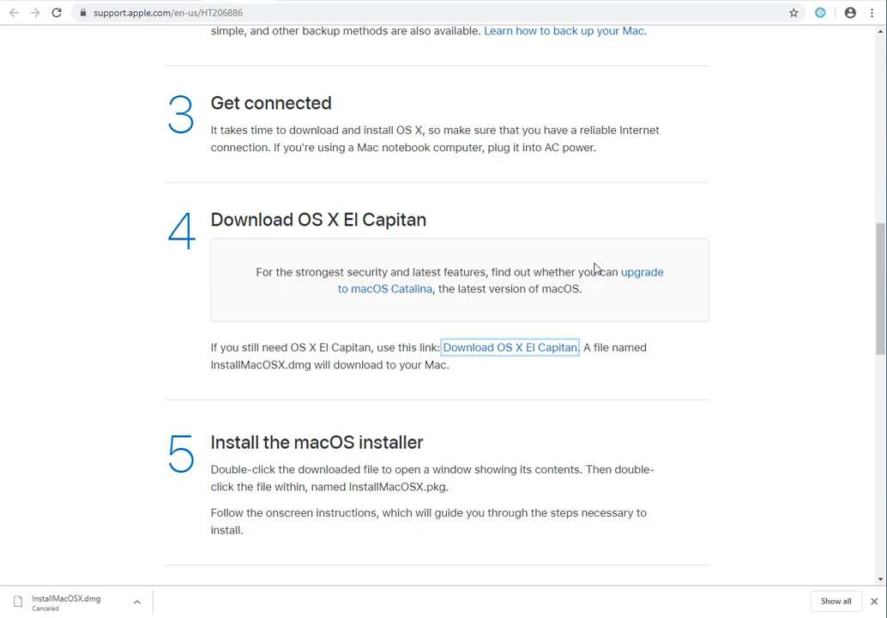
scroll(down, 3)
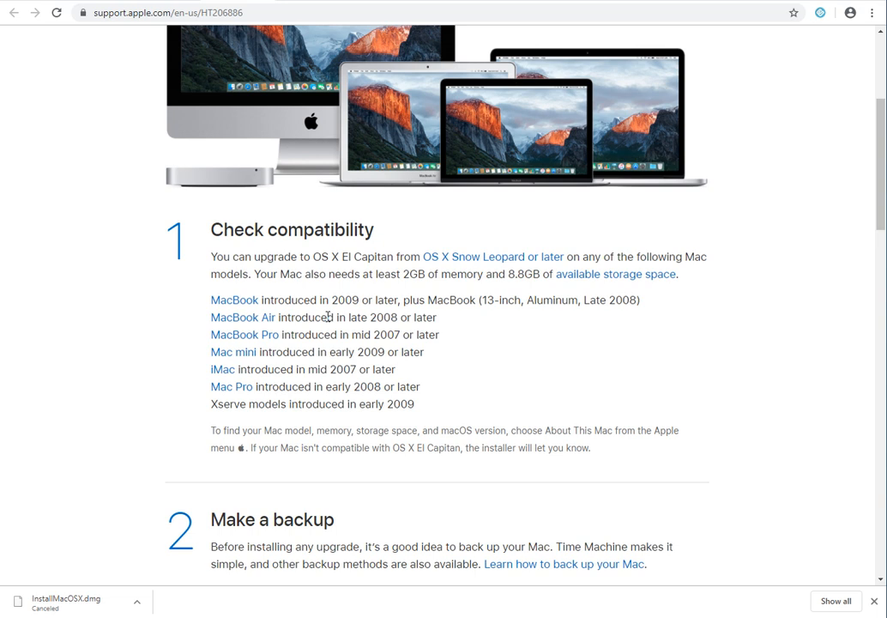
mouse_move(355, 312)
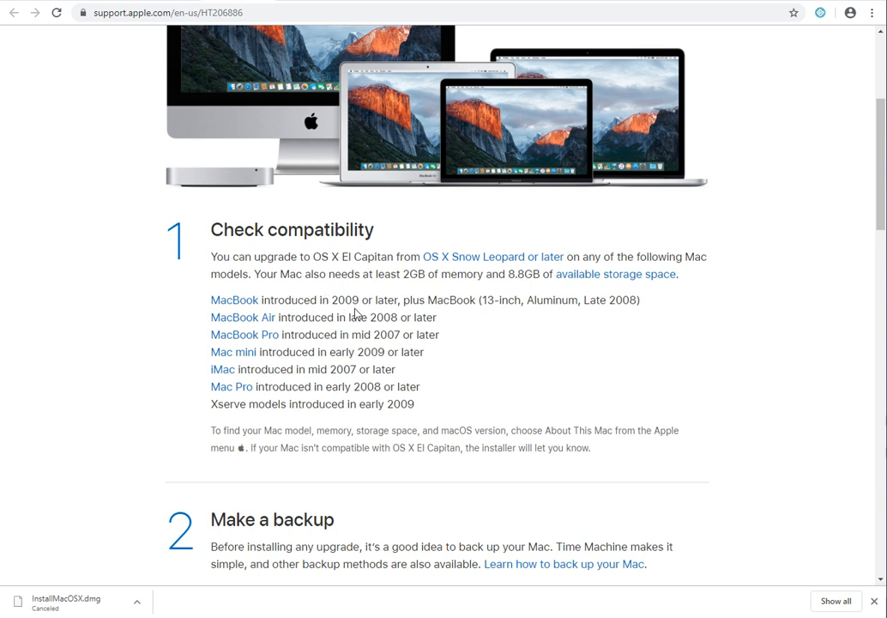
mouse_move(333, 329)
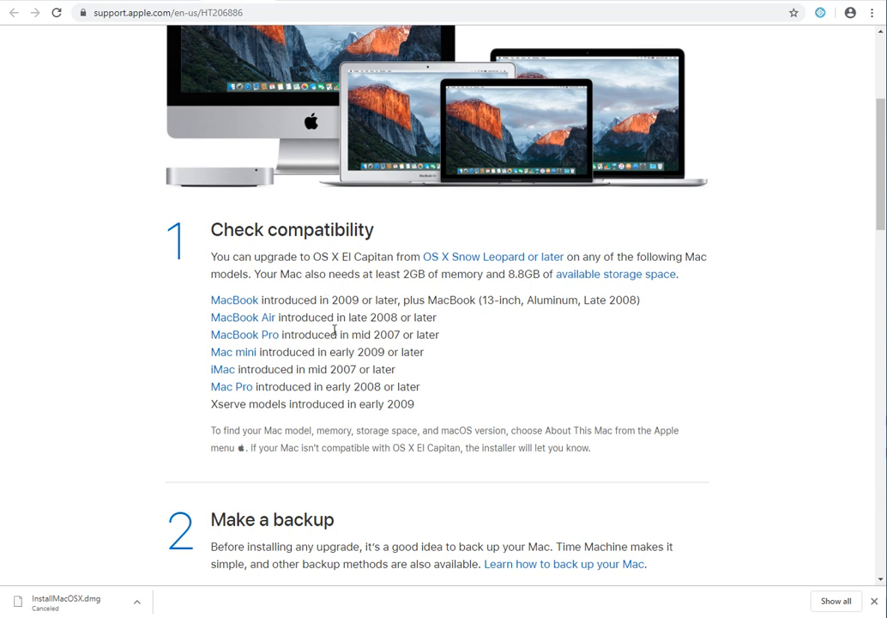
mouse_move(299, 398)
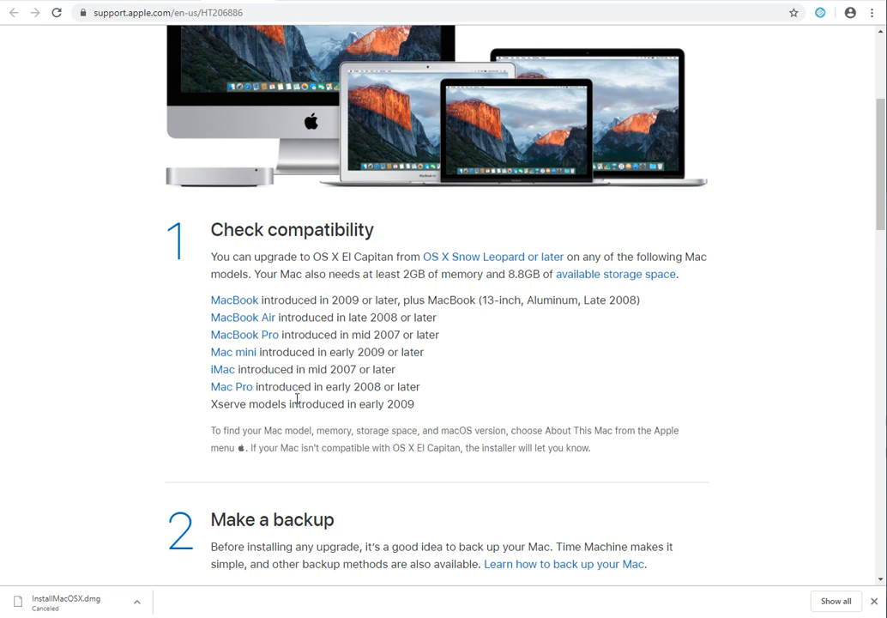
mouse_move(326, 380)
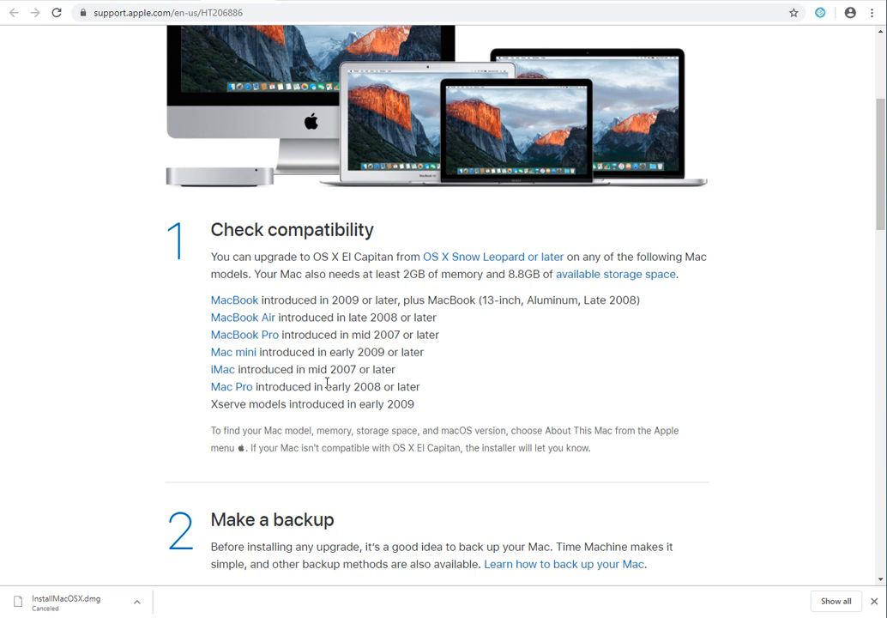
mouse_move(295, 27)
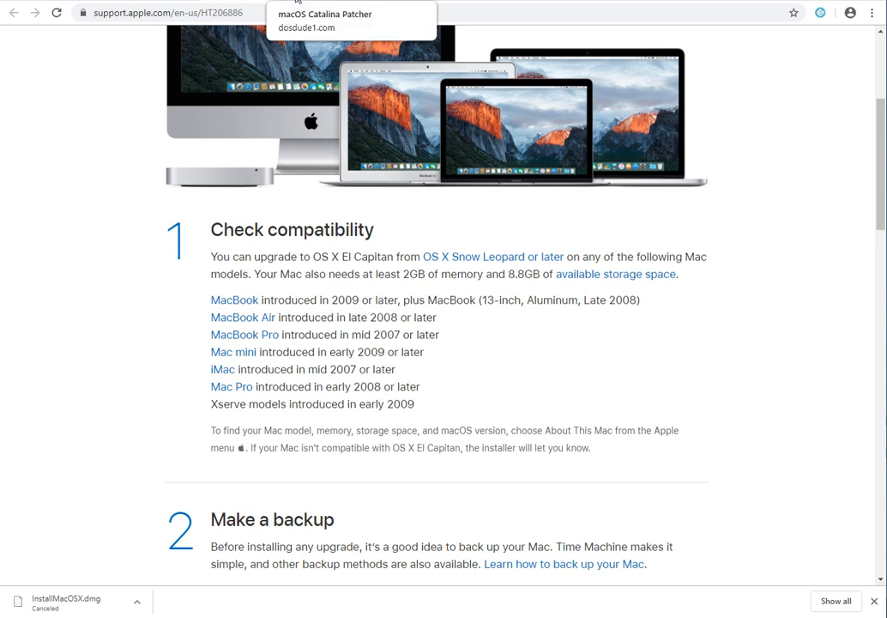
Step: Switch to the macOS Catalina Patcher page on dosdude1.com
click(322, 14)
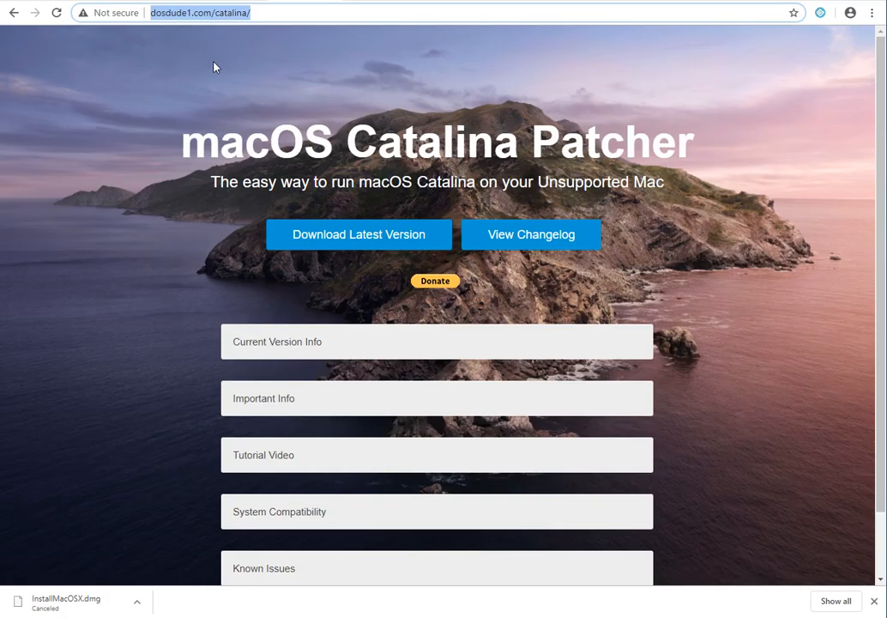
mouse_move(398, 149)
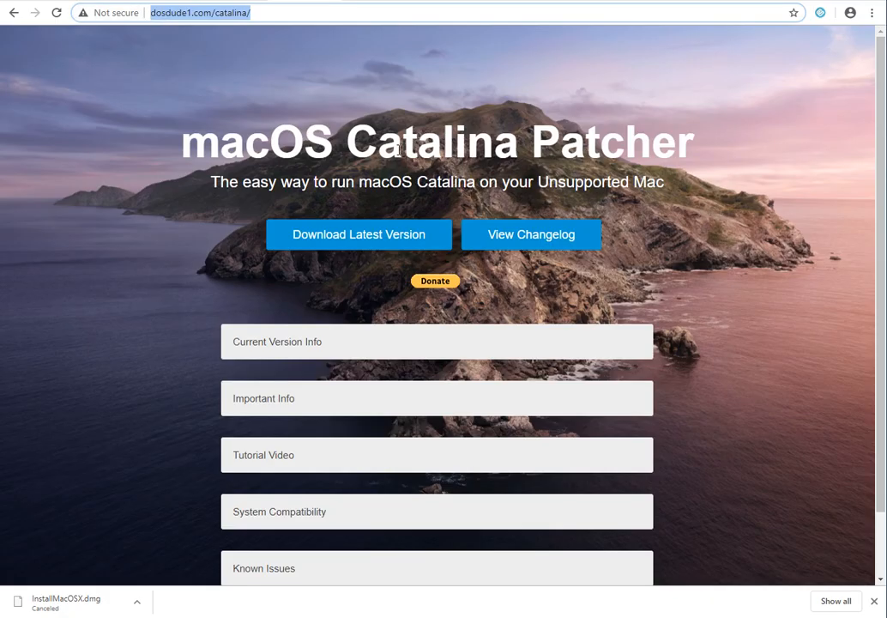
mouse_move(220, 72)
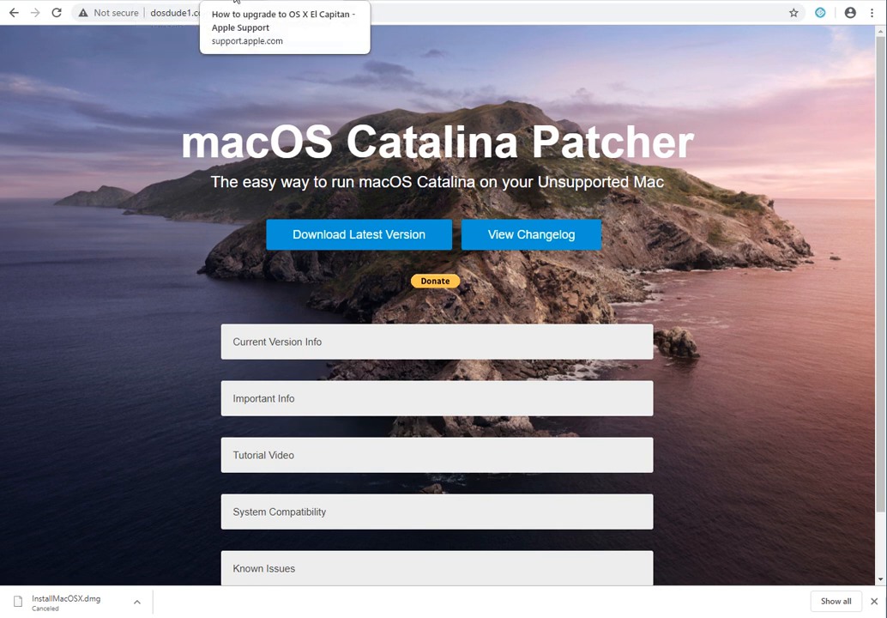
Step: Return to the El Capitan upgrade article and scroll through its Download and Check compatibility sections
click(285, 28)
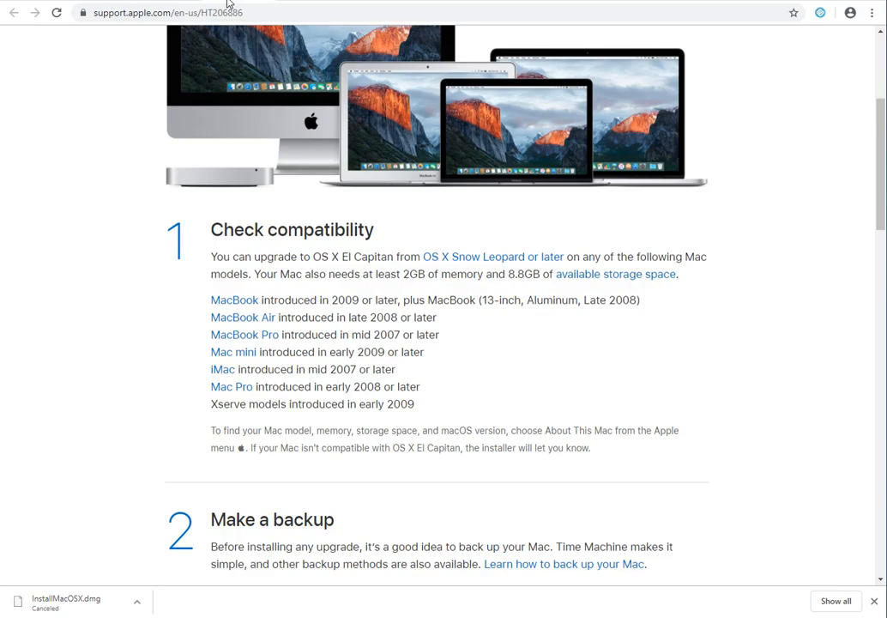
mouse_move(549, 381)
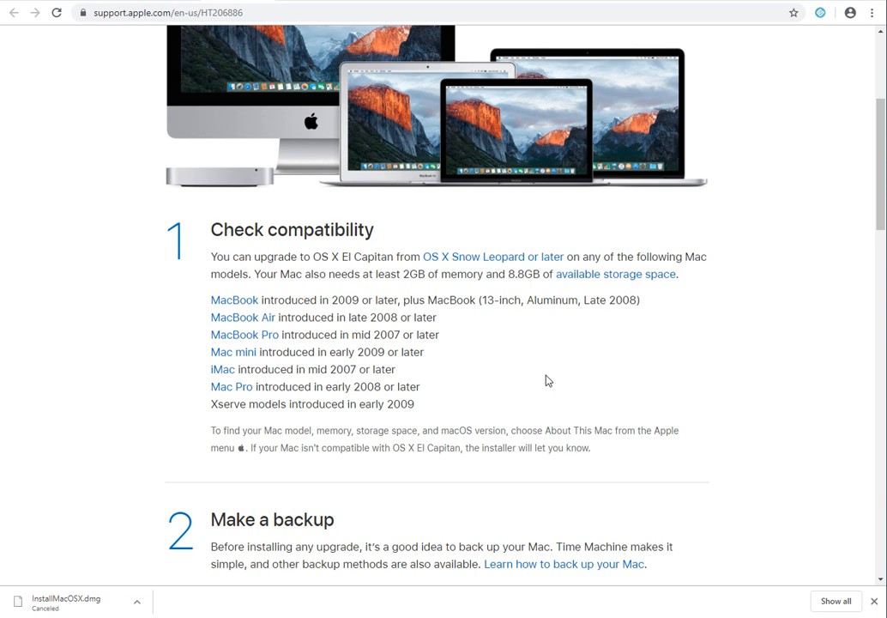
scroll(down, 3)
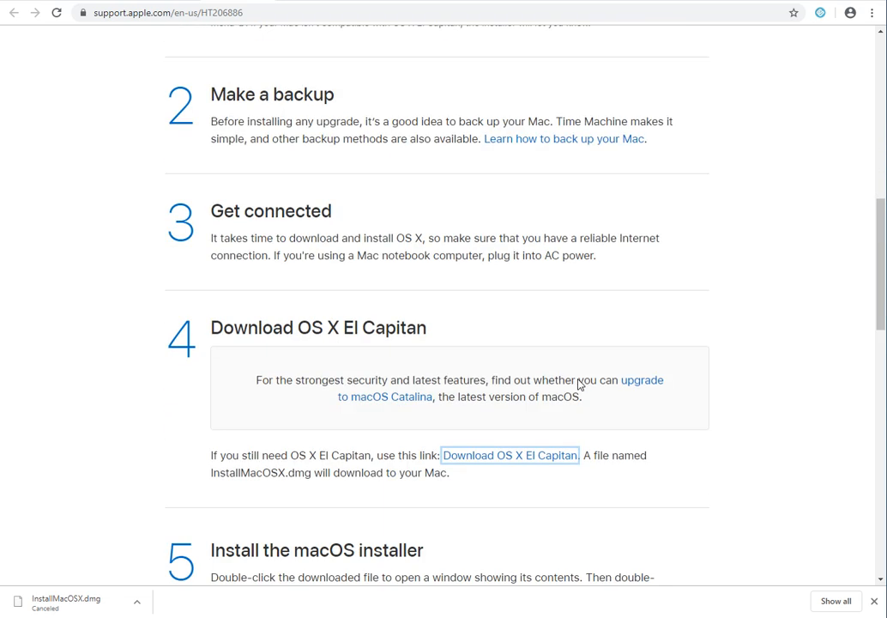
scroll(down, 3)
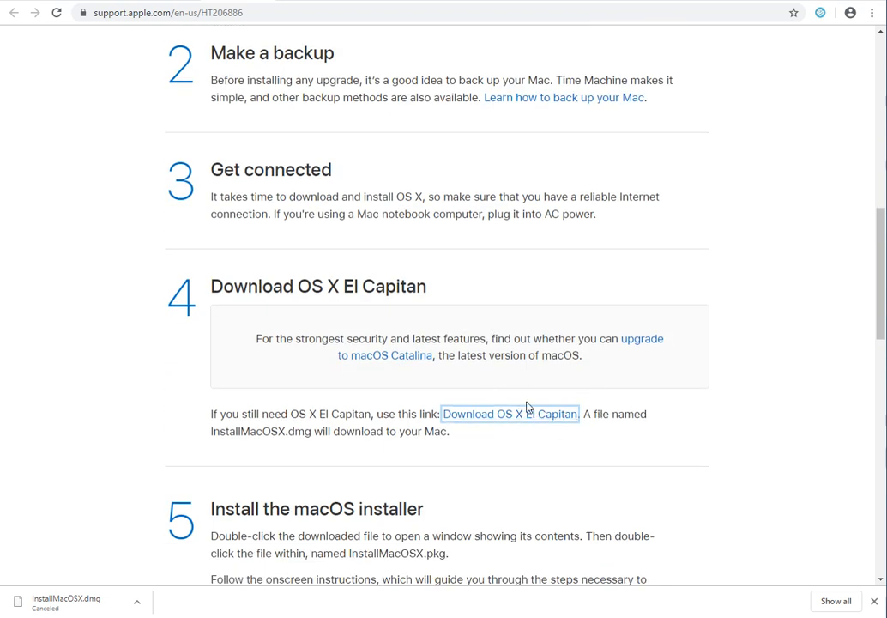
mouse_move(639, 379)
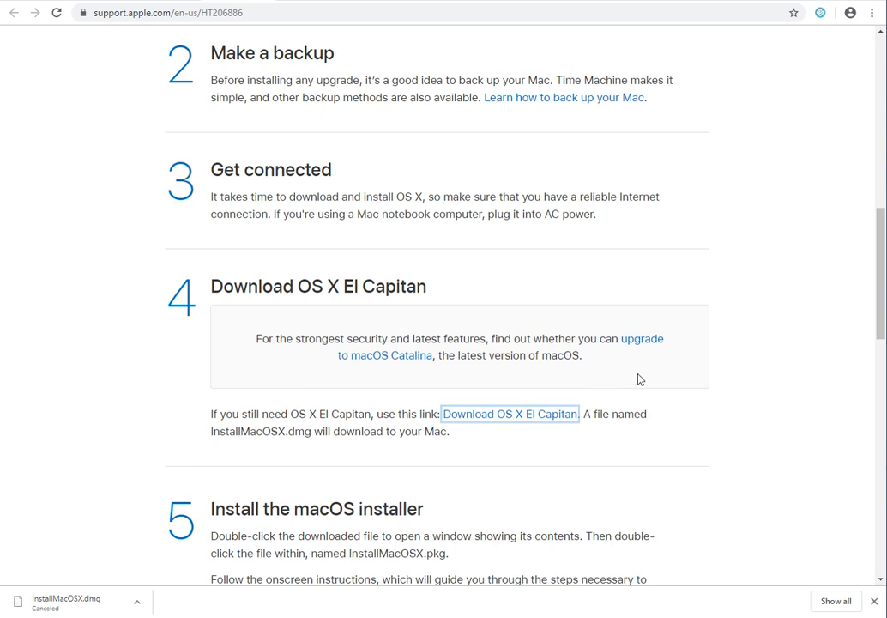
scroll(up, 3)
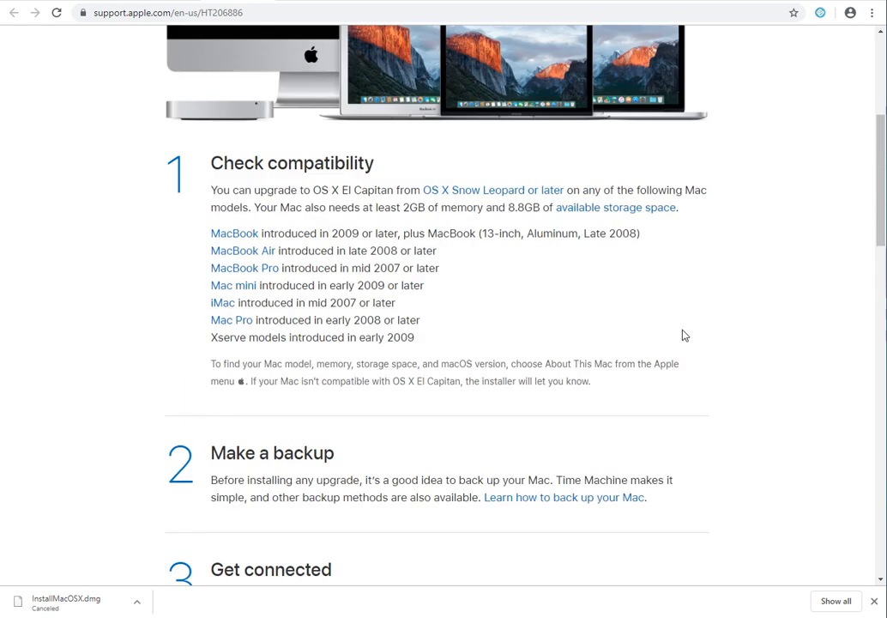
scroll(down, 3)
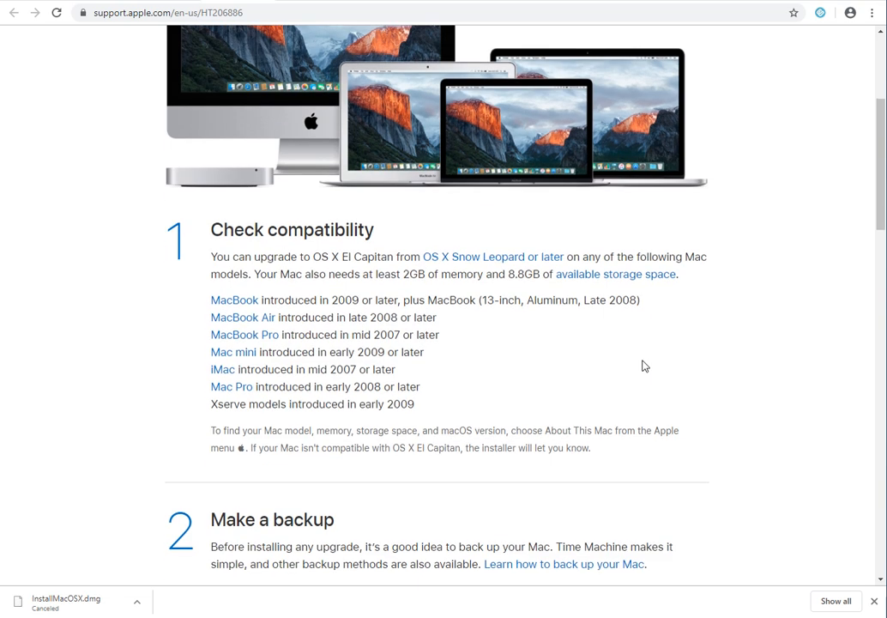